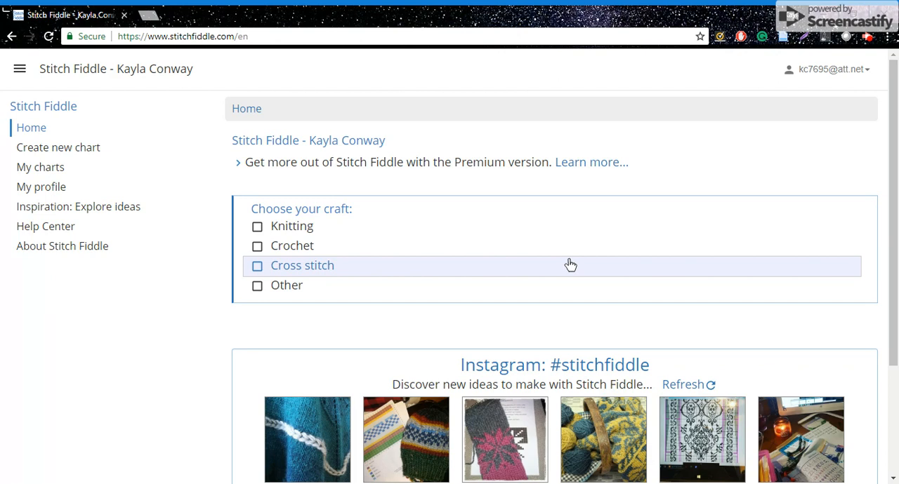
mouse_move(486, 264)
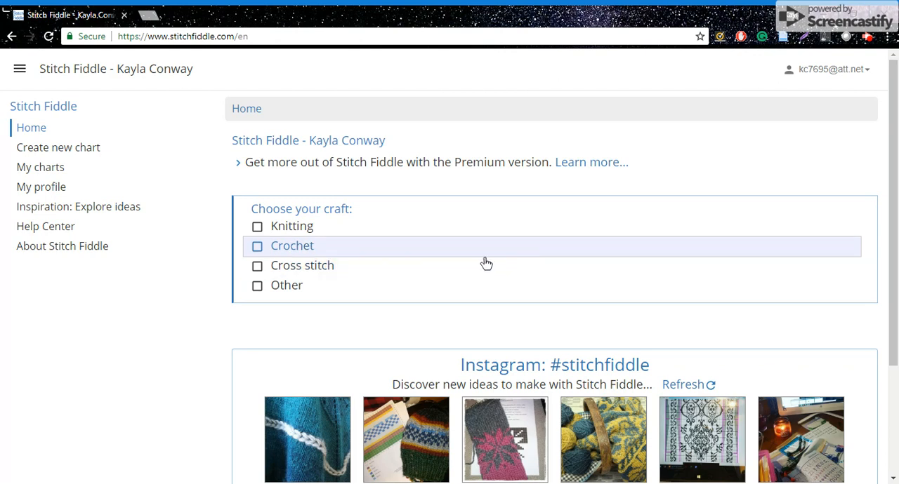
mouse_move(321, 272)
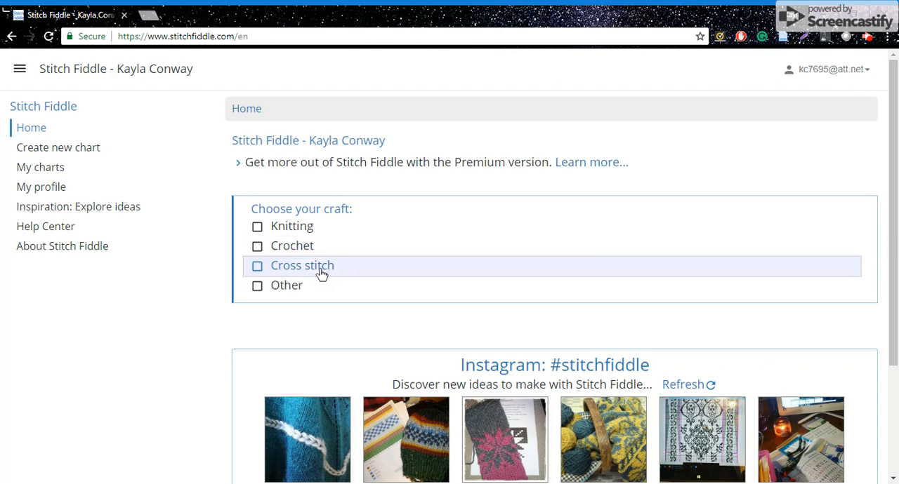
Step: Choose Cross stitch as the craft for the new chart
left_click(301, 266)
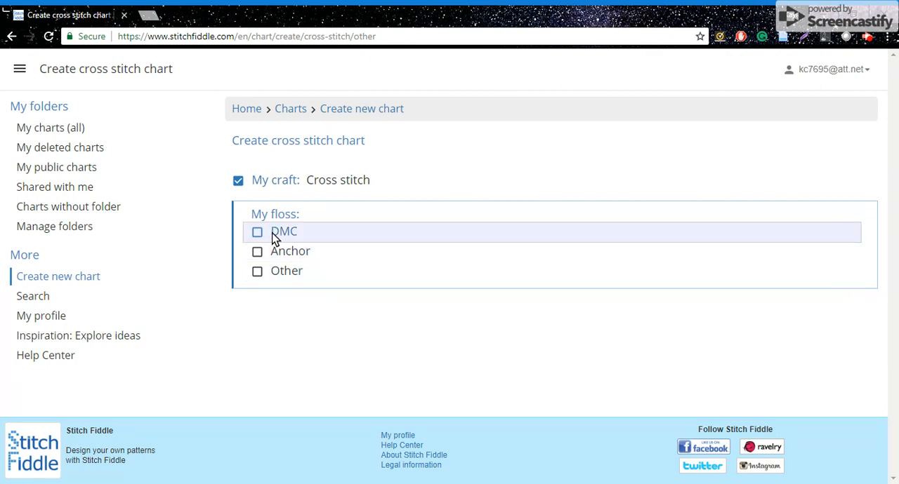
Step: Pick DMC floss and the Empty chart (own design) template at 20 by 20
left_click(284, 232)
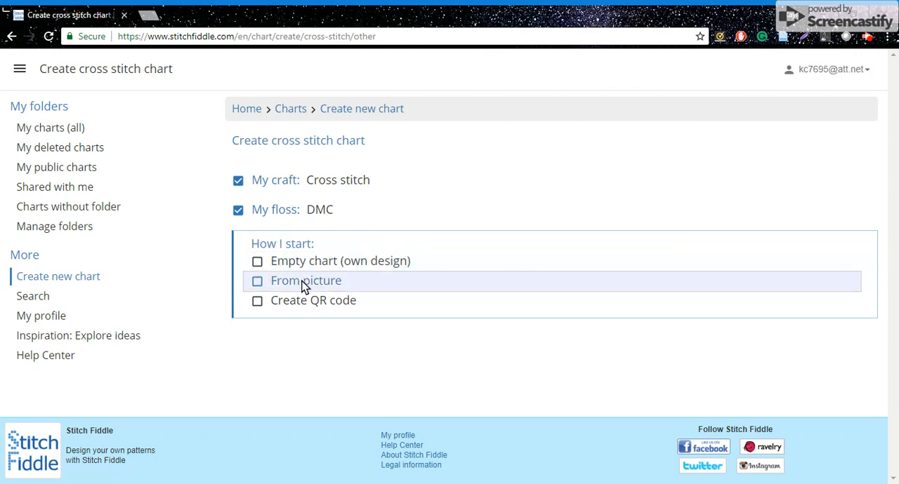
mouse_move(317, 286)
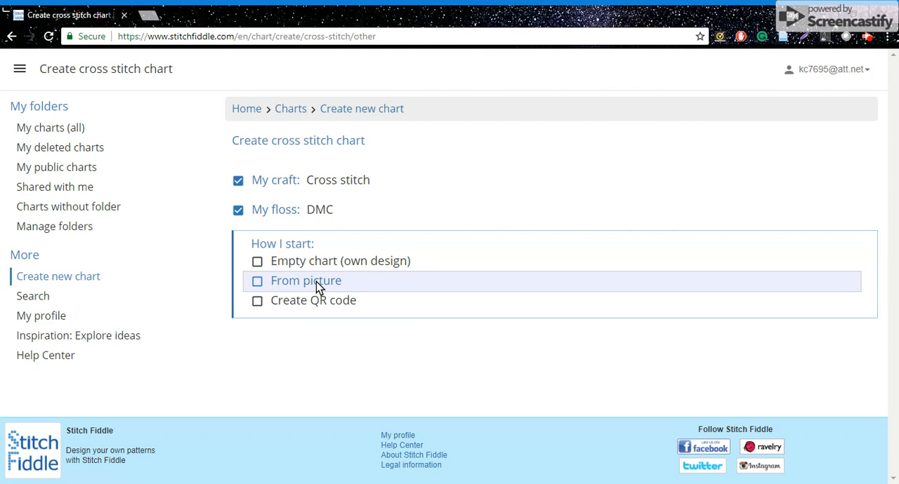
mouse_move(320, 265)
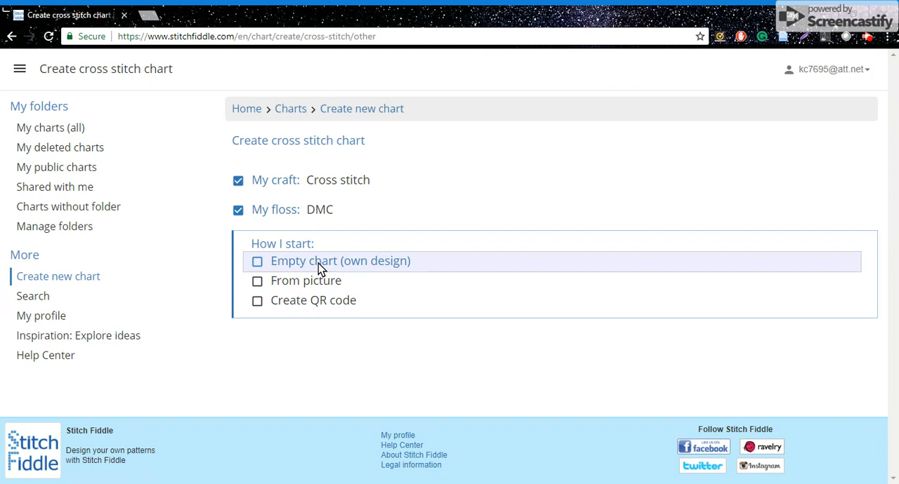
left_click(340, 261)
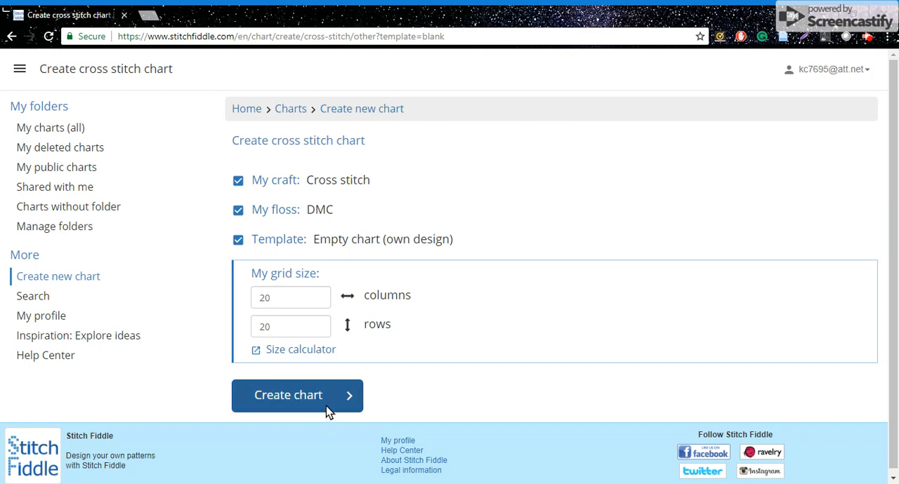
Step: Create the 20 by 20 chart and bring up its DMC colour palette
left_click(296, 396)
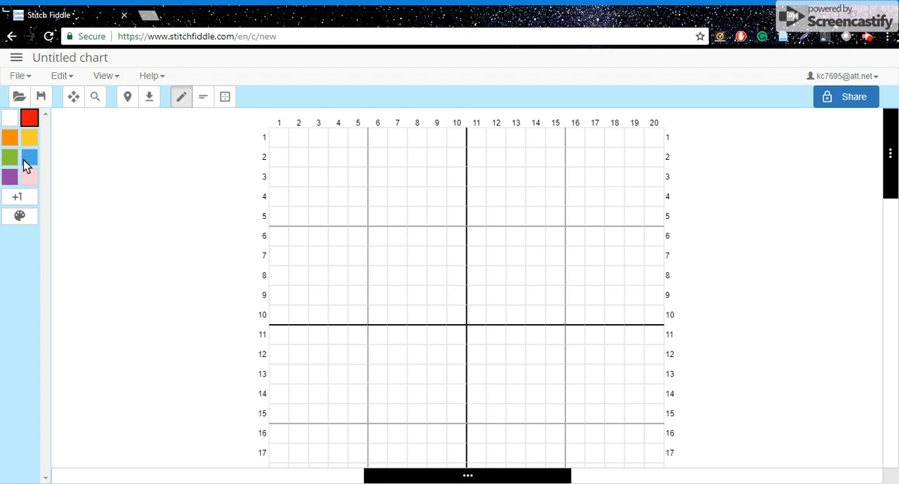
left_click(20, 216)
type("150")
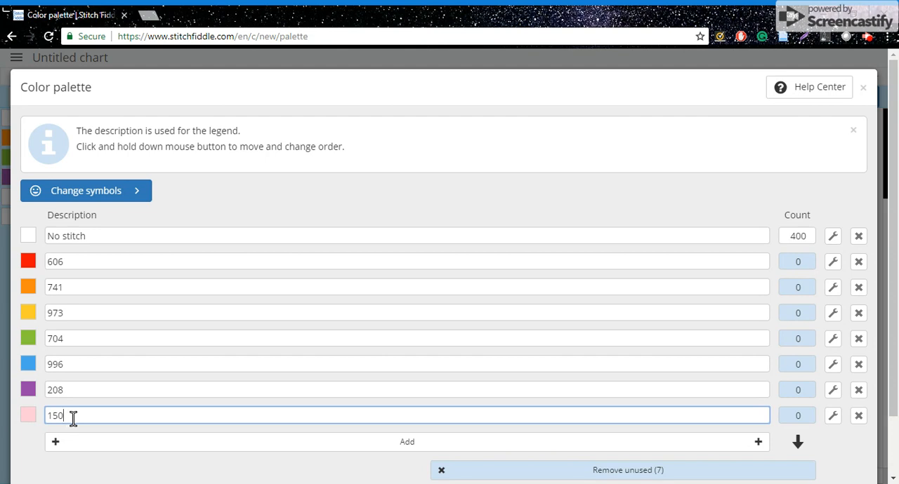
mouse_move(590, 439)
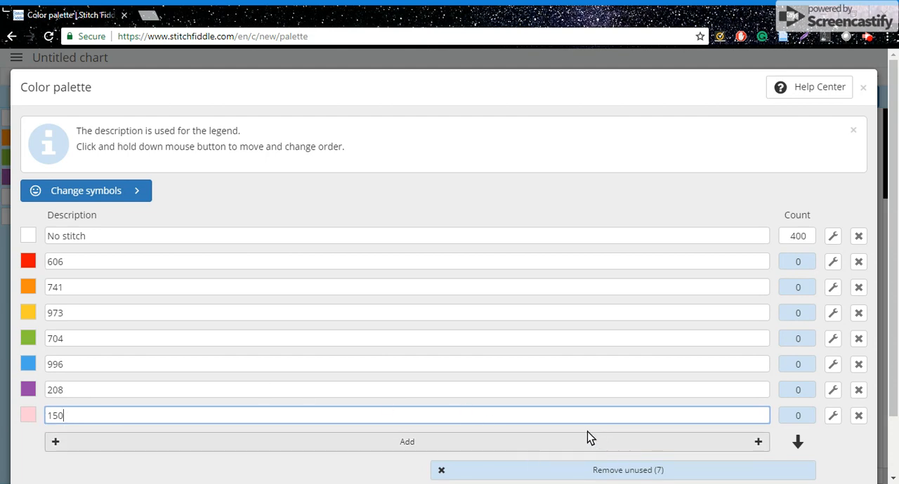
mouse_move(522, 153)
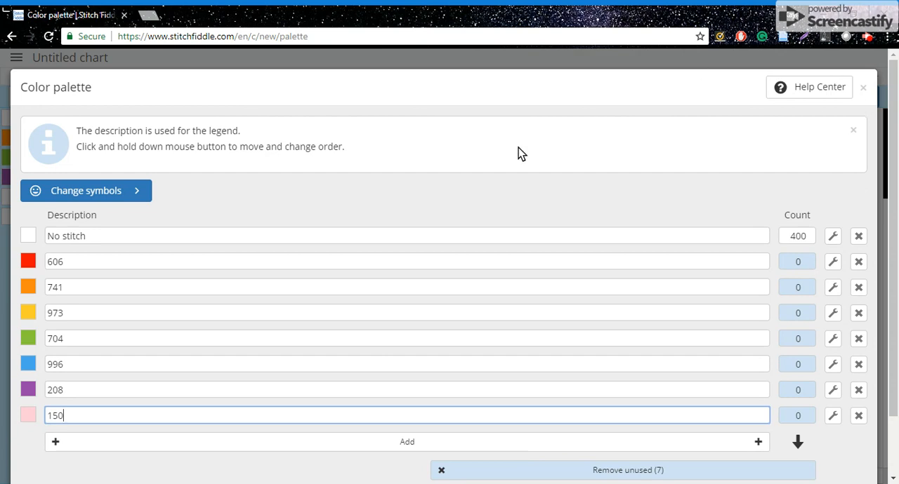
mouse_move(129, 195)
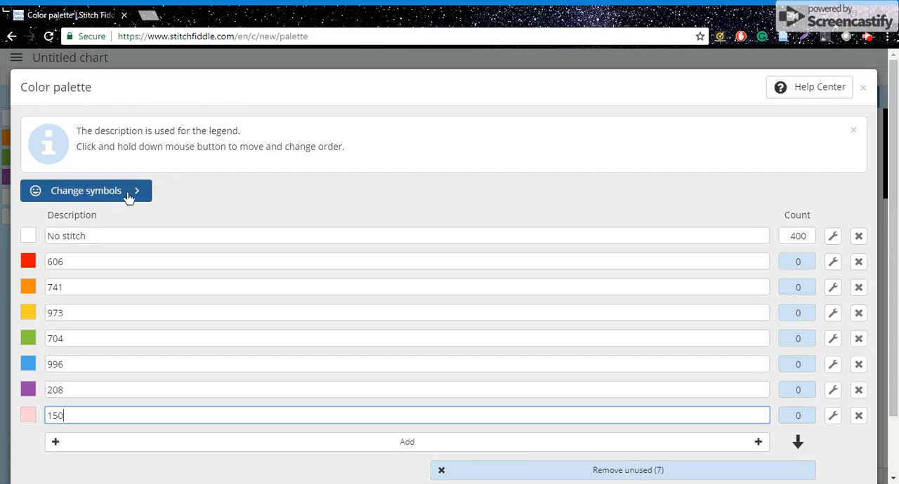
mouse_move(28, 261)
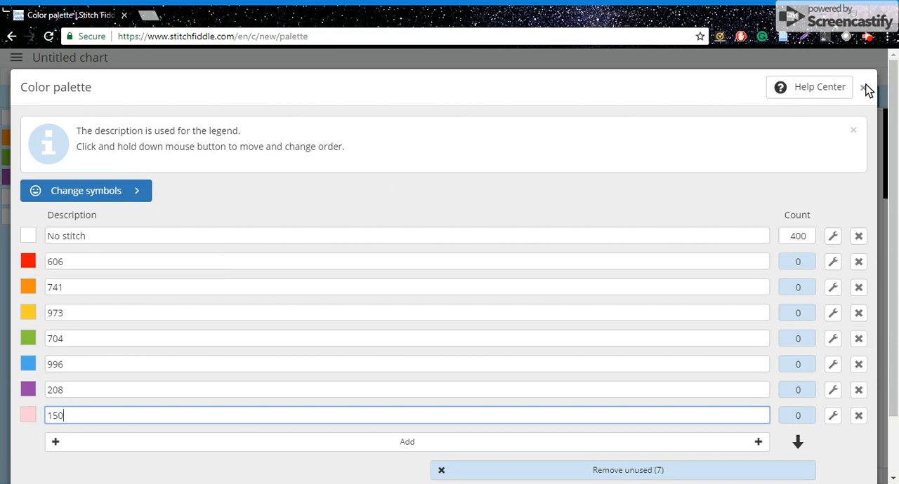
Step: Close the Color palette dialog to return to the blank chart
left_click(867, 87)
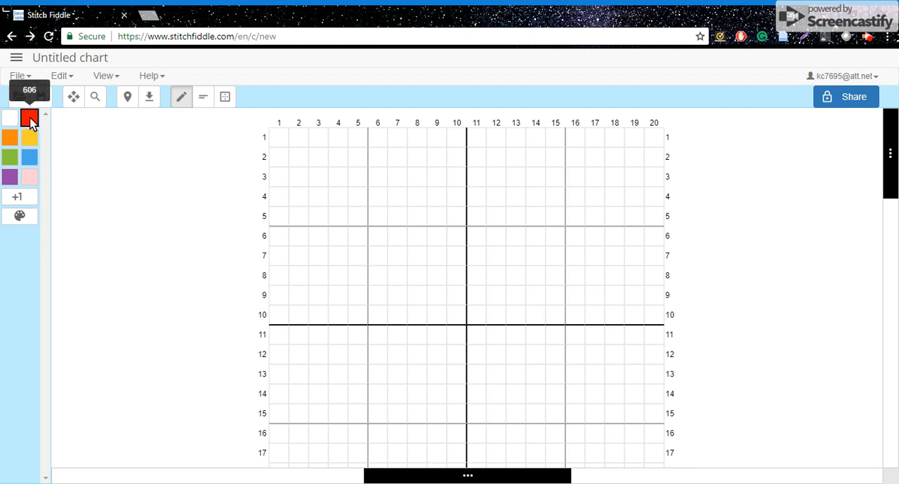
mouse_move(461, 228)
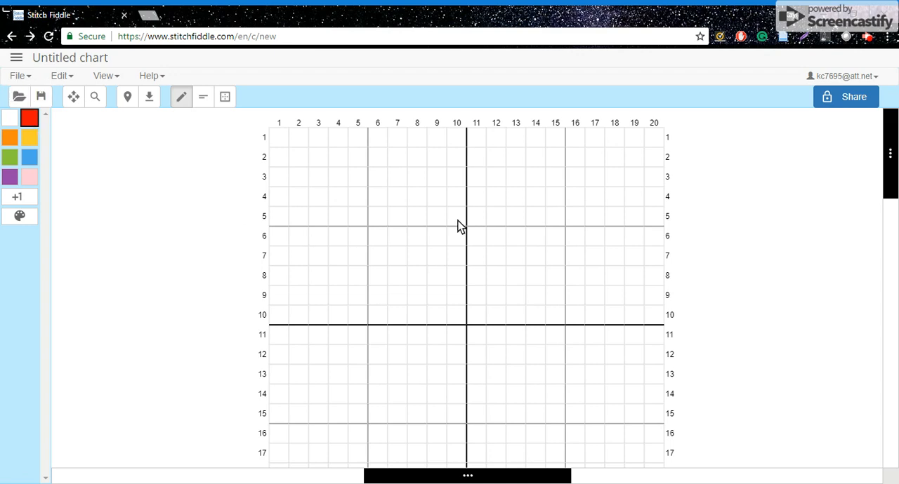
mouse_move(379, 207)
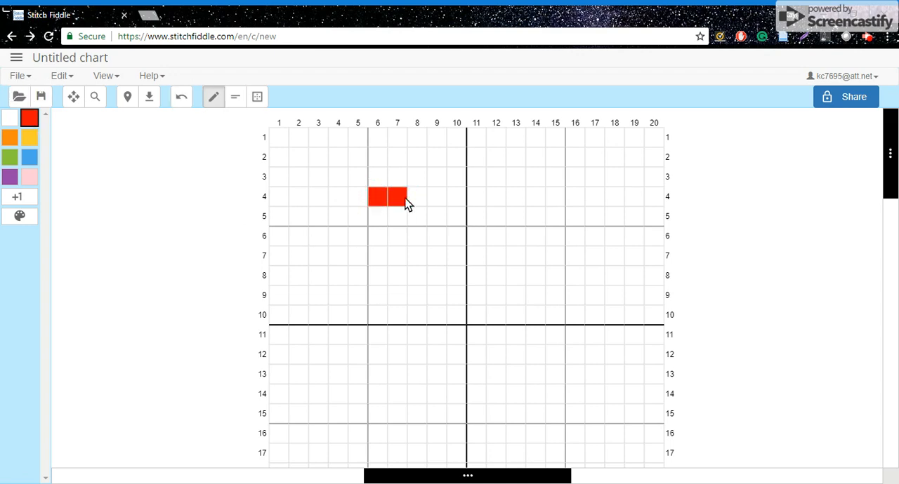
Step: Stitch a red 606 heart outline from row 4 down to row 16 and back up the left side
left_click(416, 197)
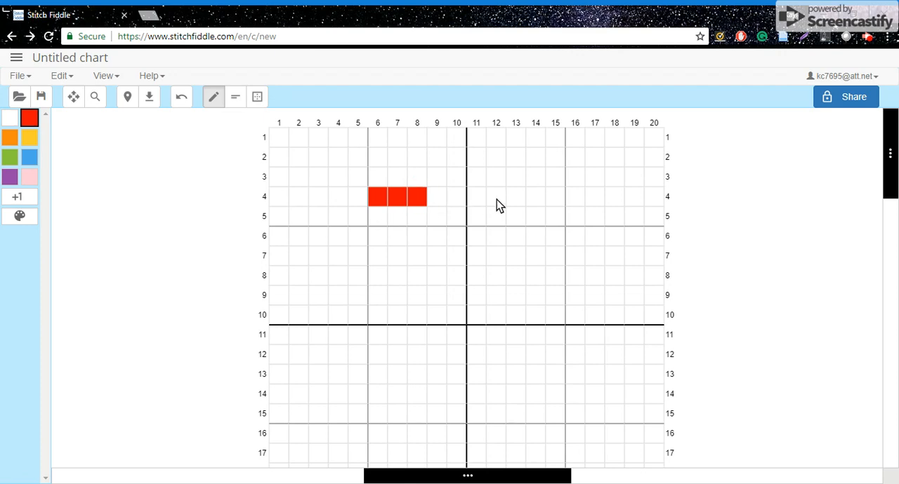
mouse_move(497, 202)
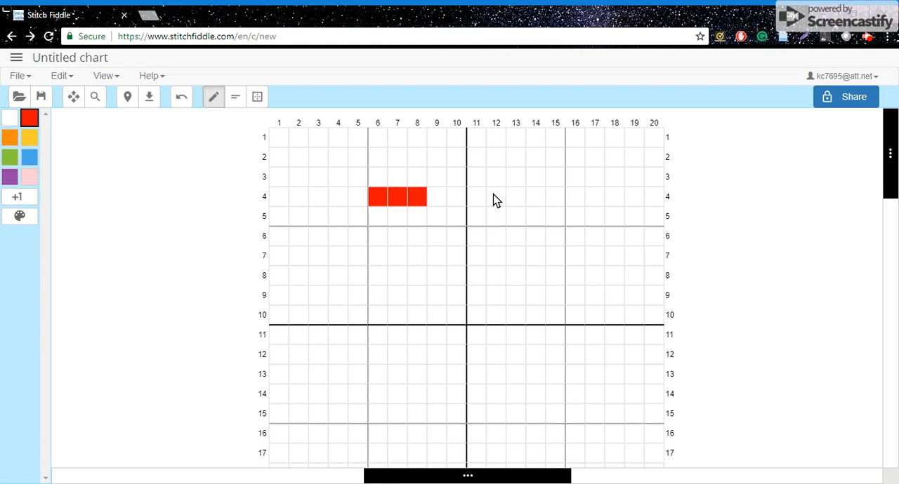
left_click(515, 196)
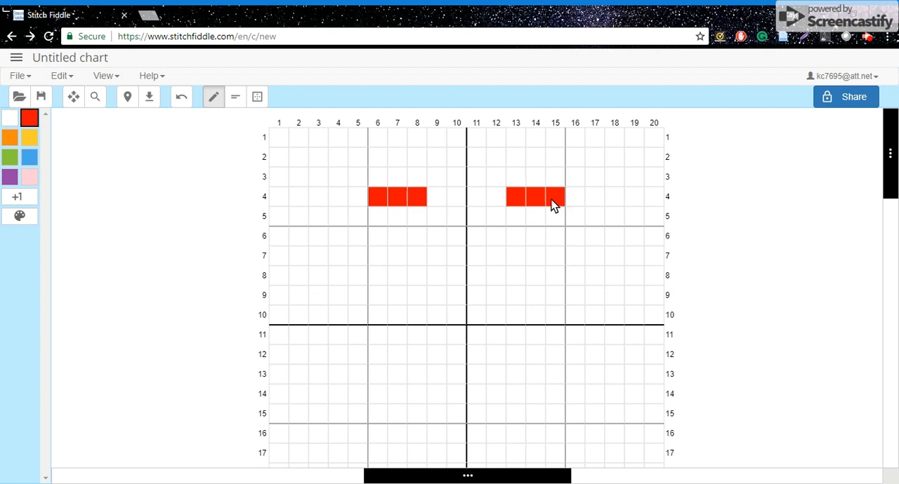
left_click(435, 216)
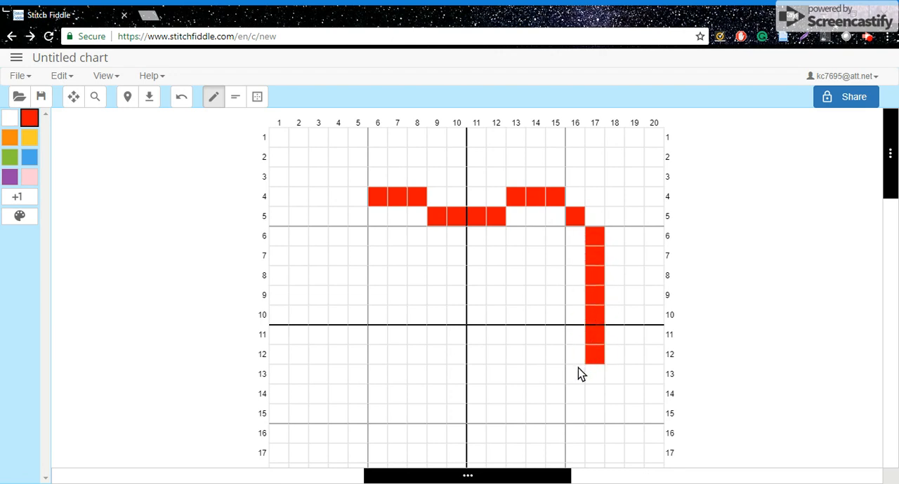
left_click(575, 373)
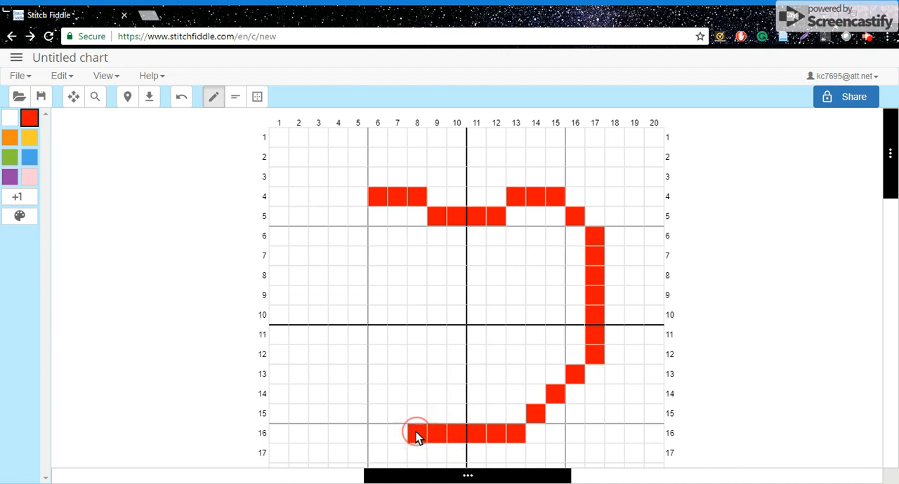
left_click(396, 413)
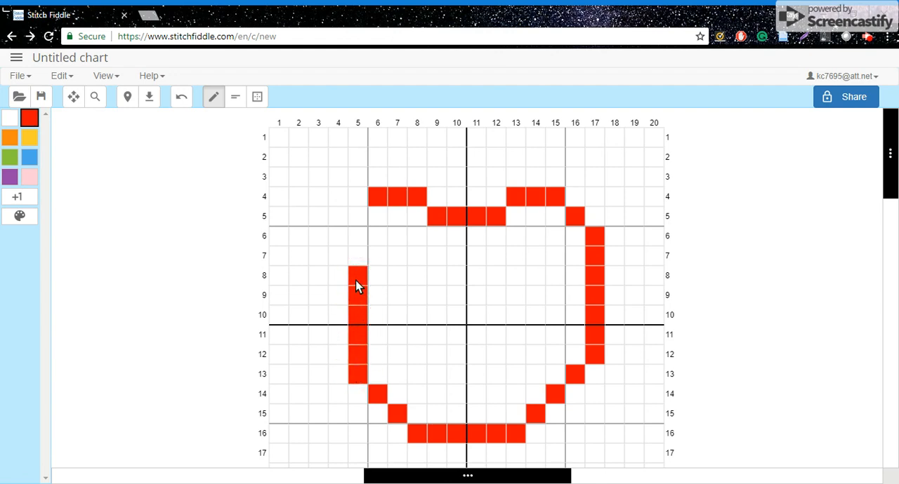
left_click(357, 236)
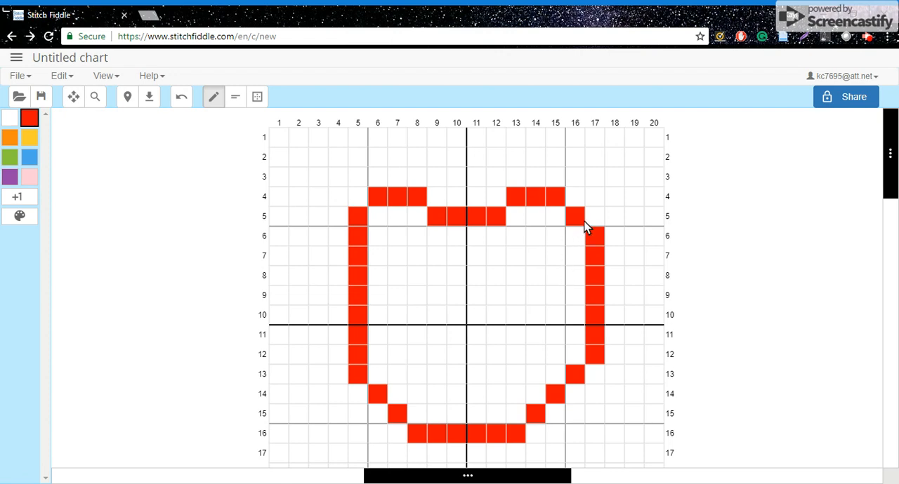
mouse_move(597, 238)
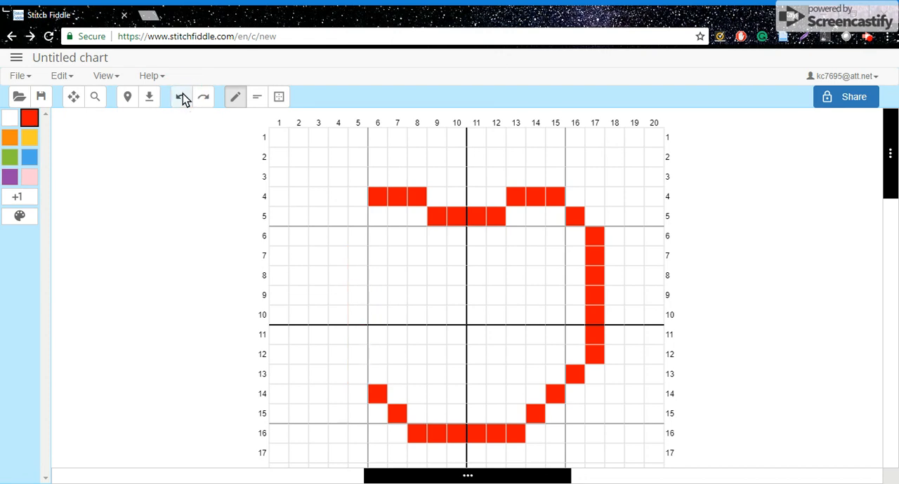
Step: Undo the last strokes and erase the remaining red stitches with No stitch
left_click(180, 95)
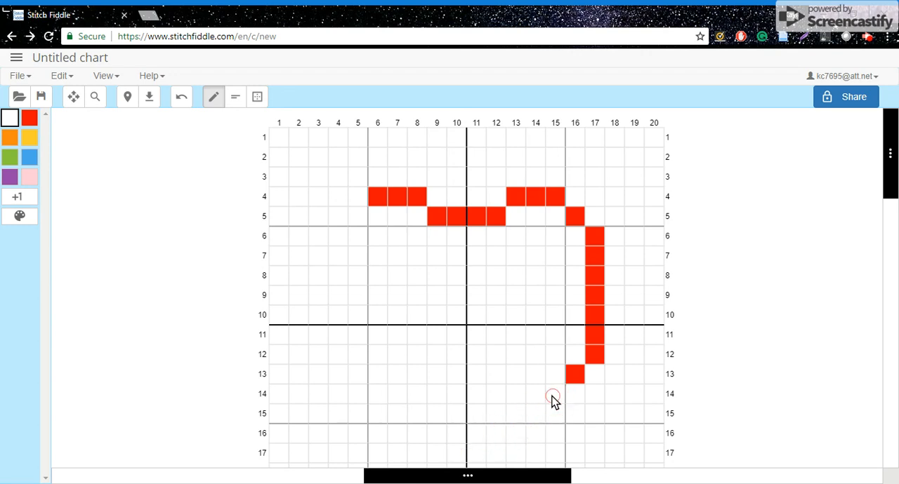
left_click(595, 335)
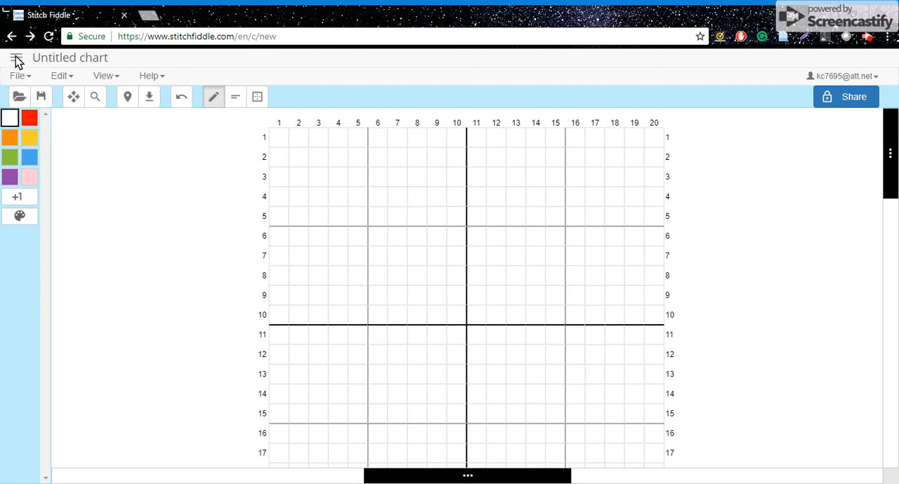
left_click(17, 58)
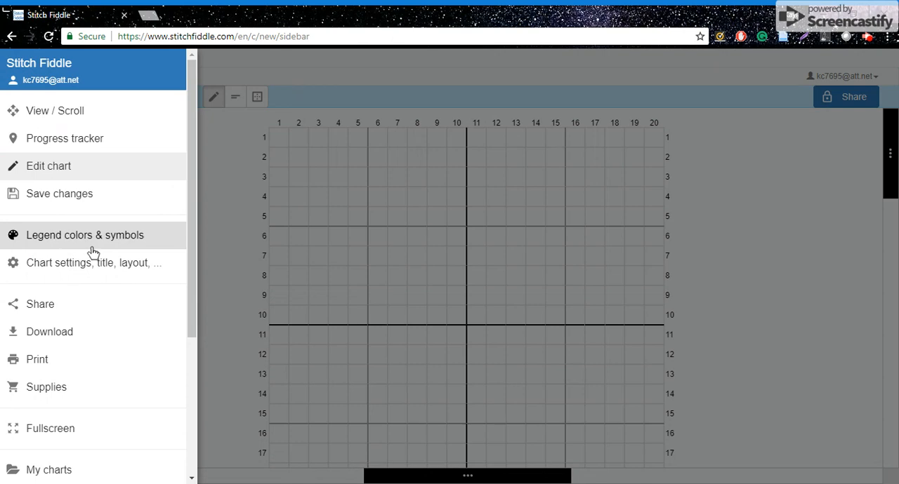
mouse_move(39, 303)
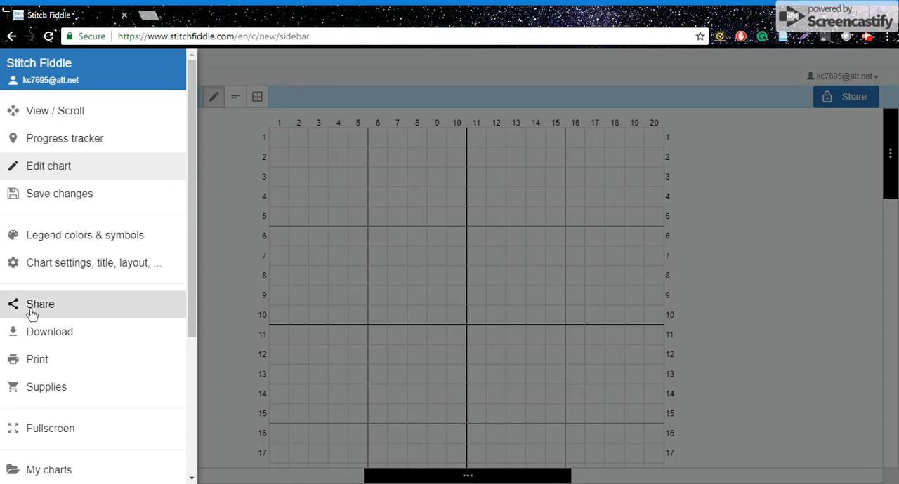
mouse_move(36, 360)
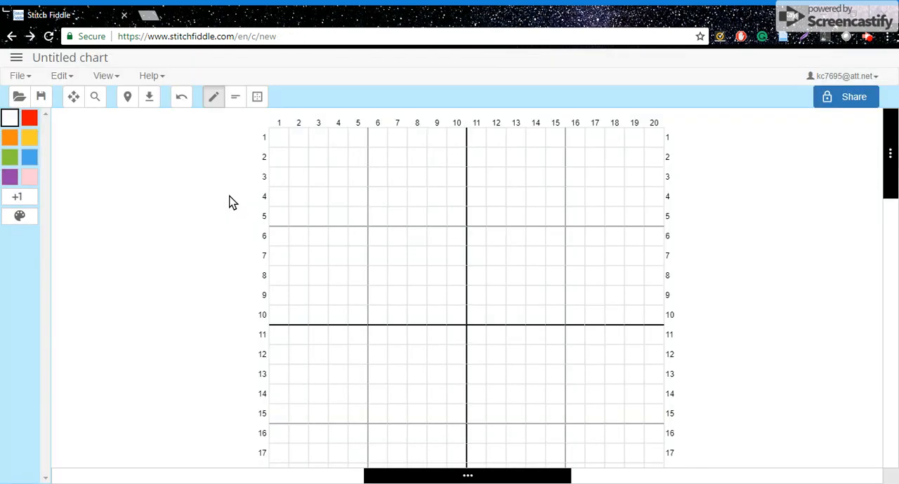
mouse_move(725, 368)
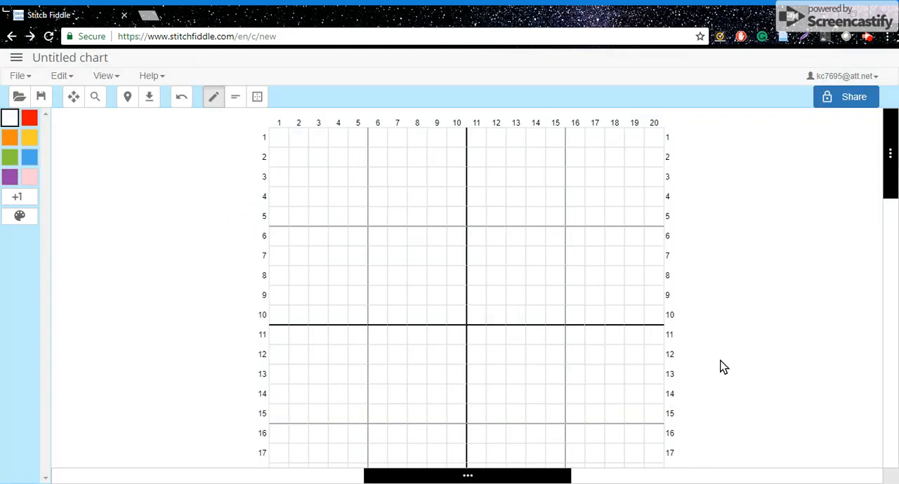
mouse_move(559, 455)
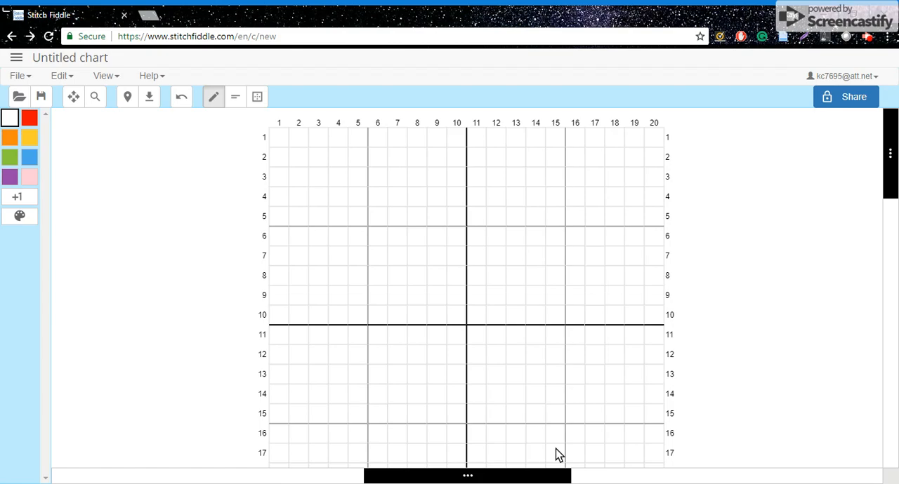